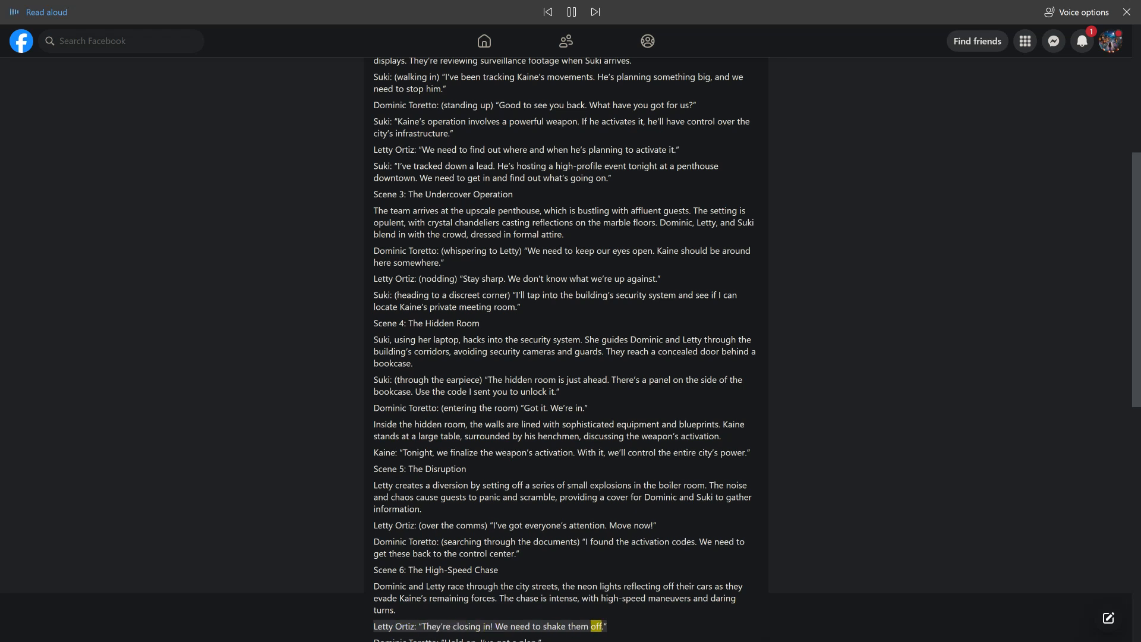
{"action": "scroll", "scroll_direction": "down", "scroll_amount": 3}
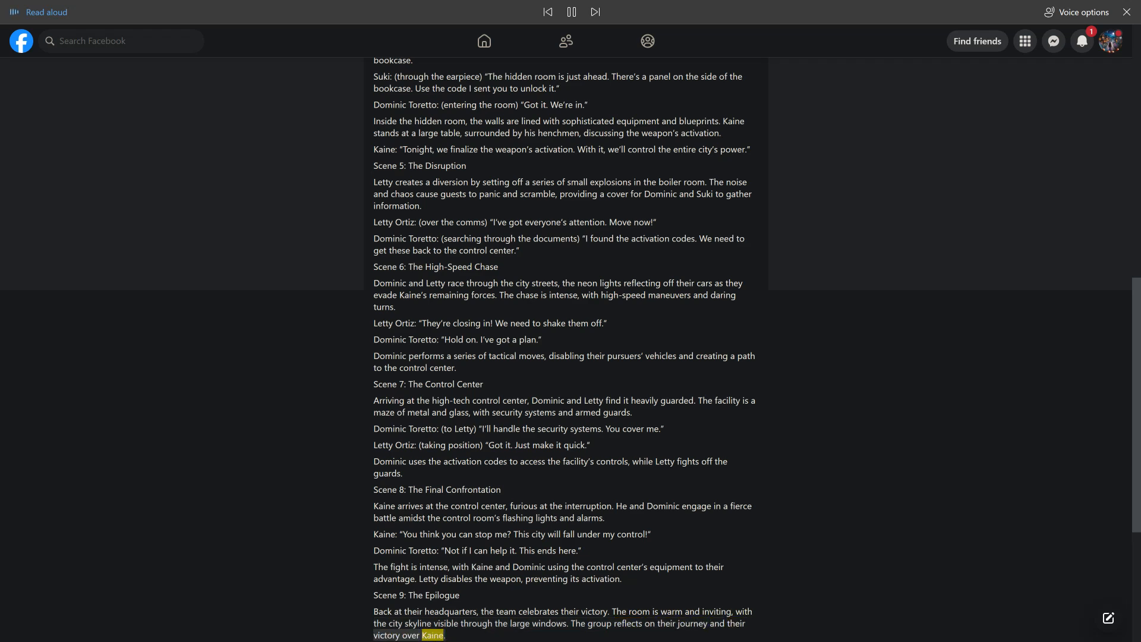
{"action": "scroll", "scroll_direction": "down", "scroll_amount": 3}
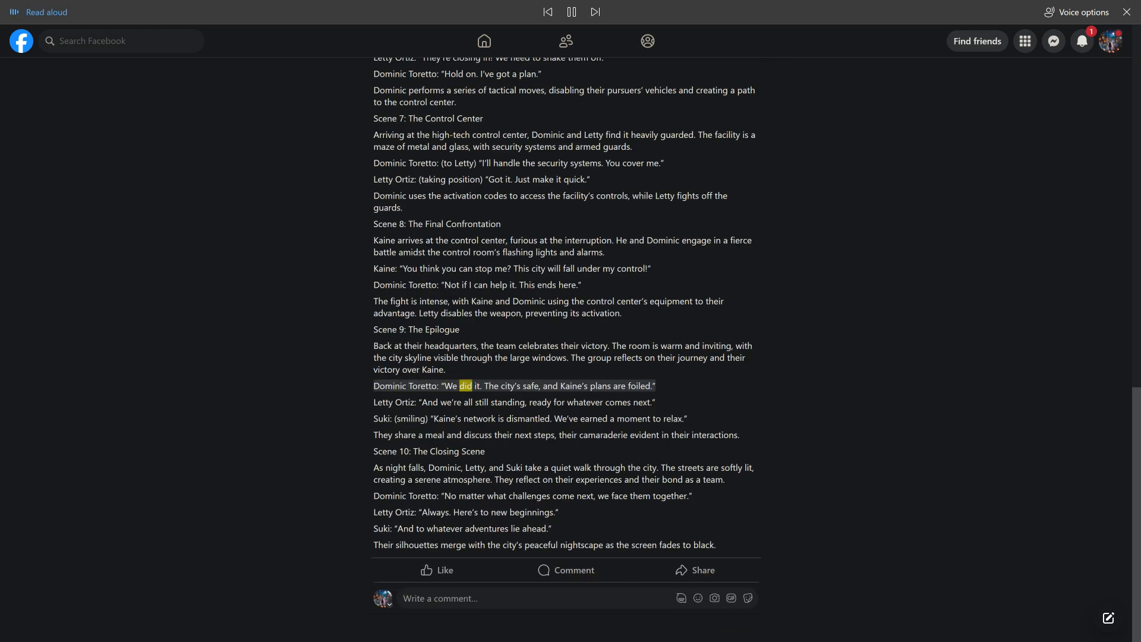